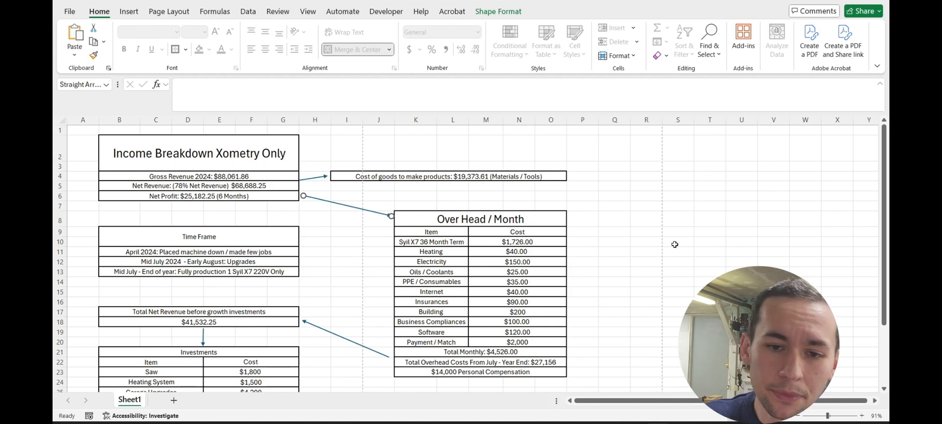
mouse_move(255, 176)
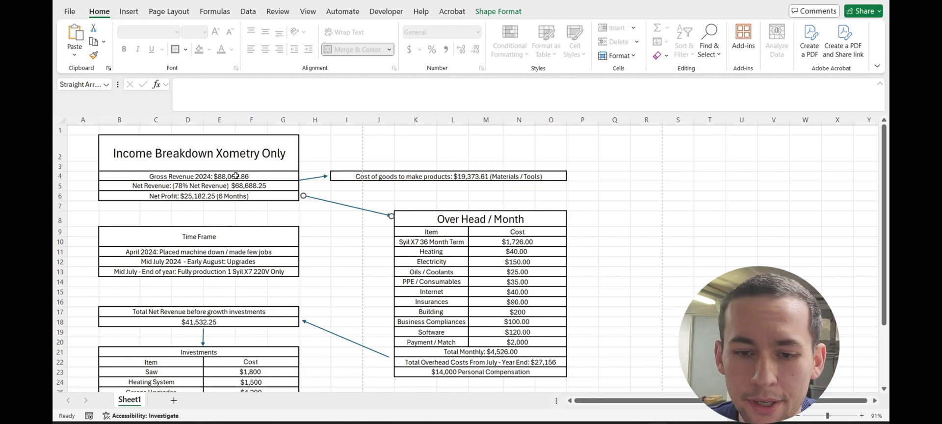
mouse_move(313, 158)
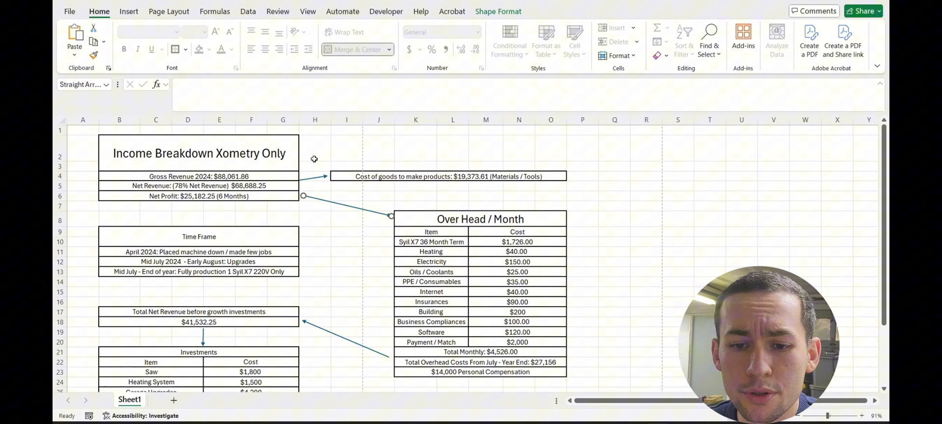
mouse_move(263, 176)
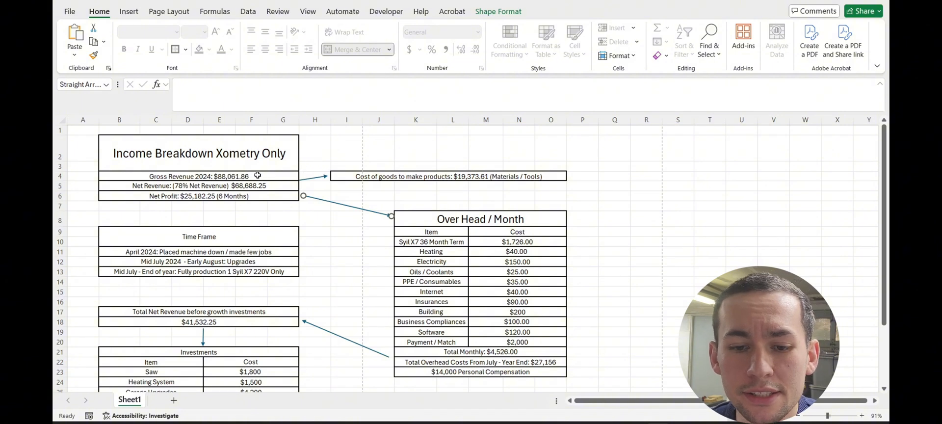
mouse_move(437, 173)
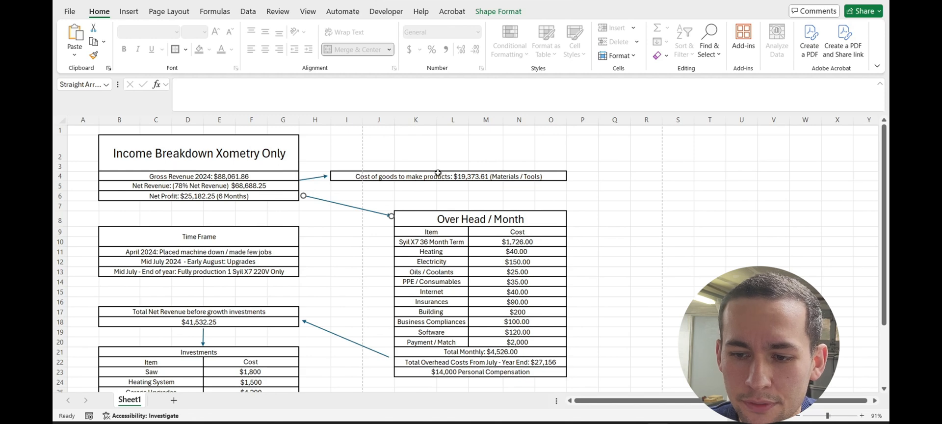
mouse_move(473, 182)
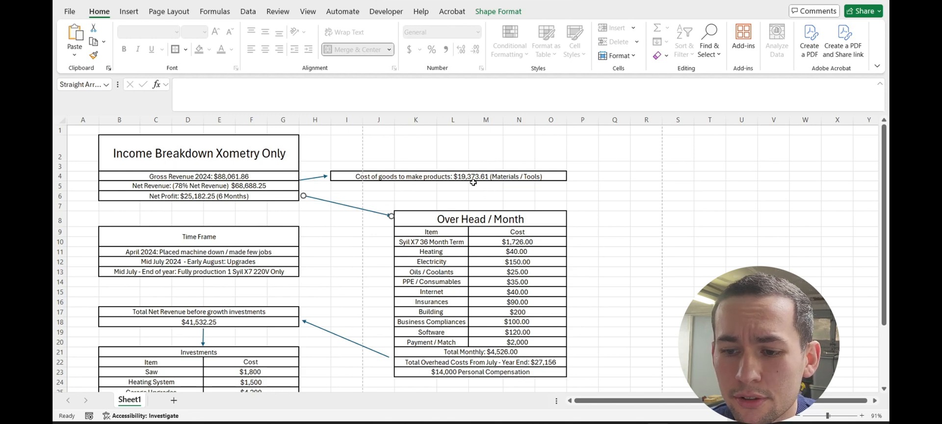
mouse_move(315, 192)
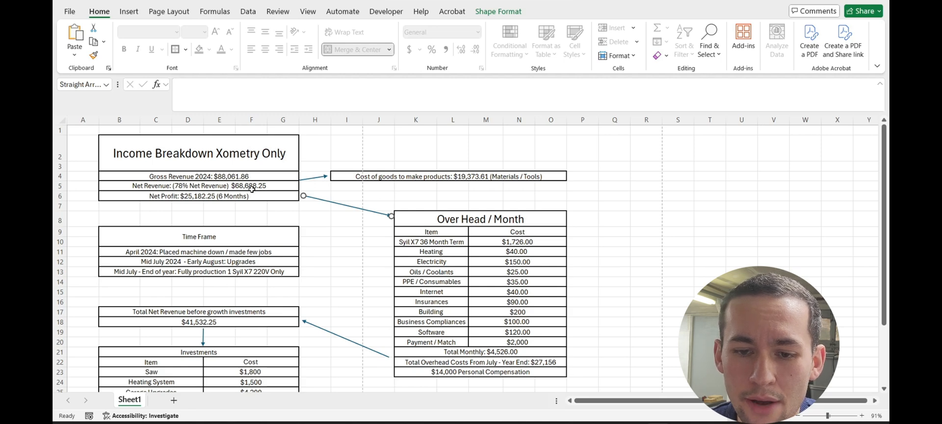
mouse_move(266, 188)
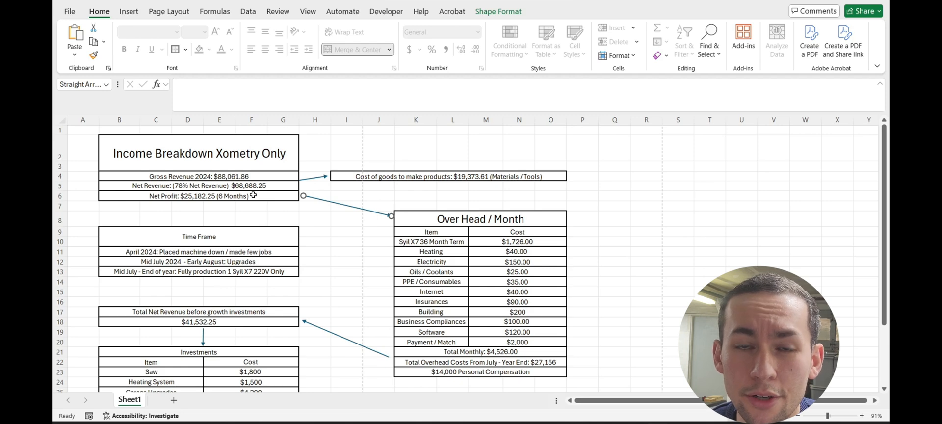
mouse_move(238, 198)
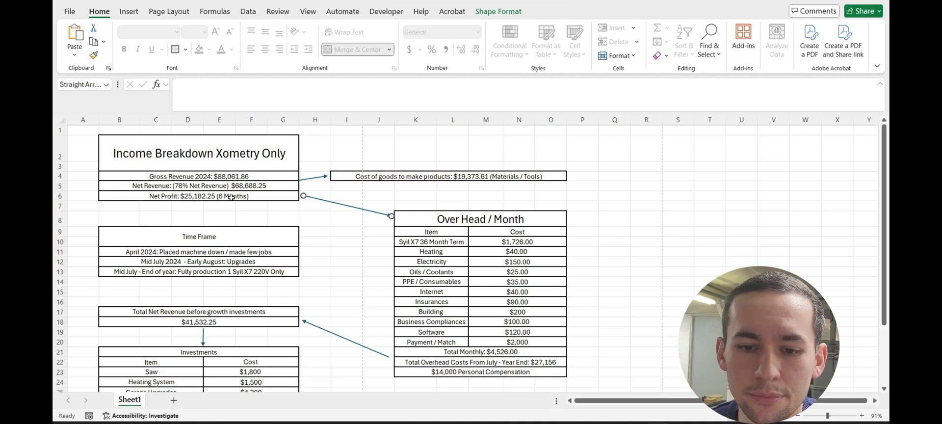
Deselect the connecting arrow and review the Syil X7 36 Month Term and Heating costs.
left_click(283, 204)
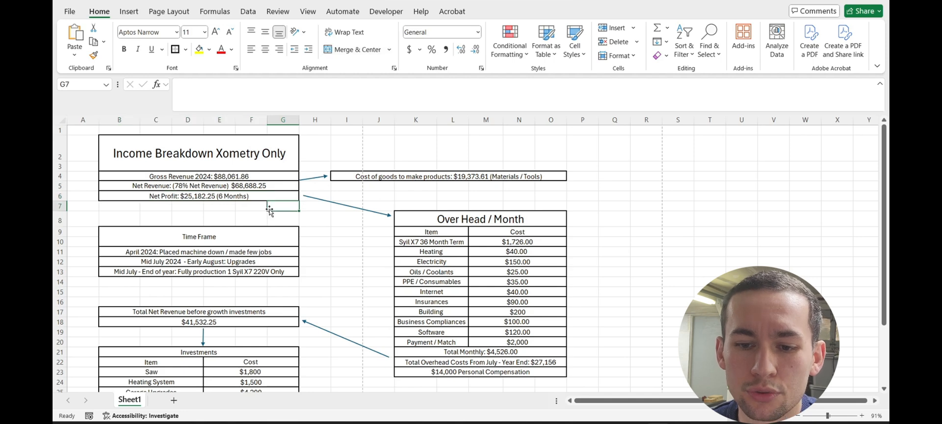
mouse_move(276, 219)
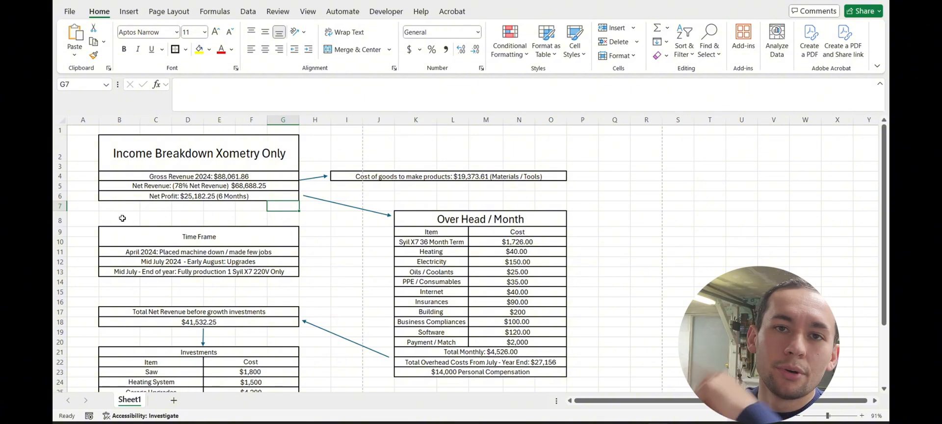
left_click(188, 206)
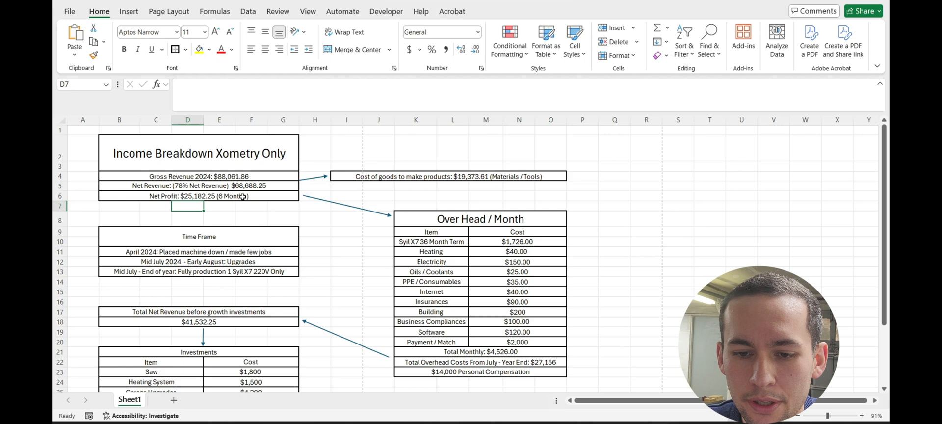
mouse_move(259, 196)
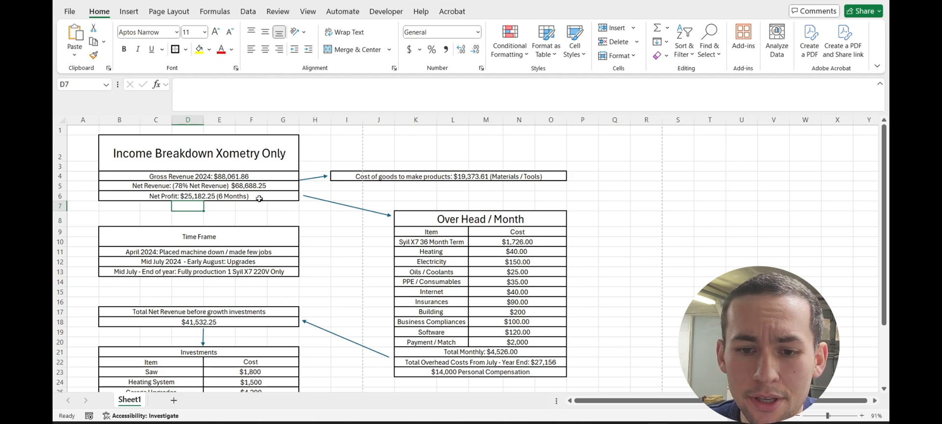
scroll("down", 3)
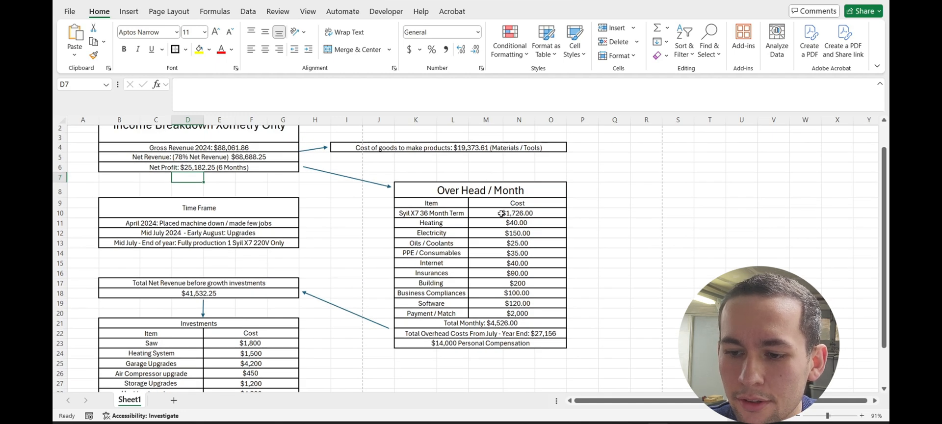
left_click(516, 213)
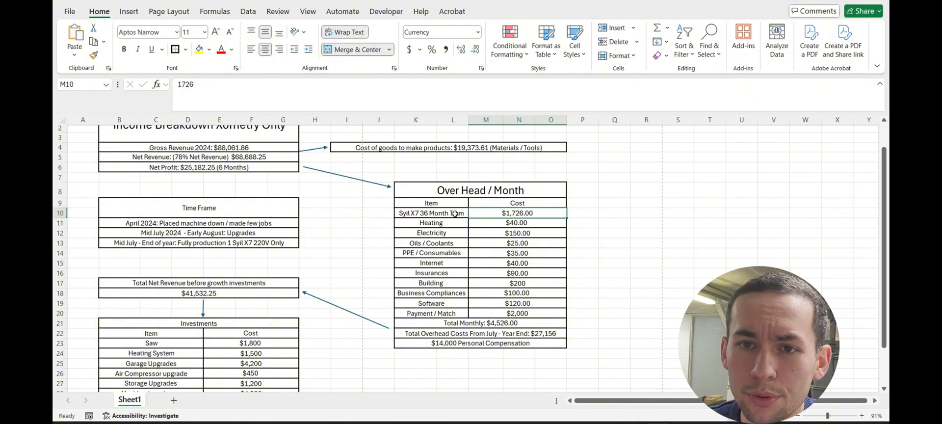
left_click(431, 213)
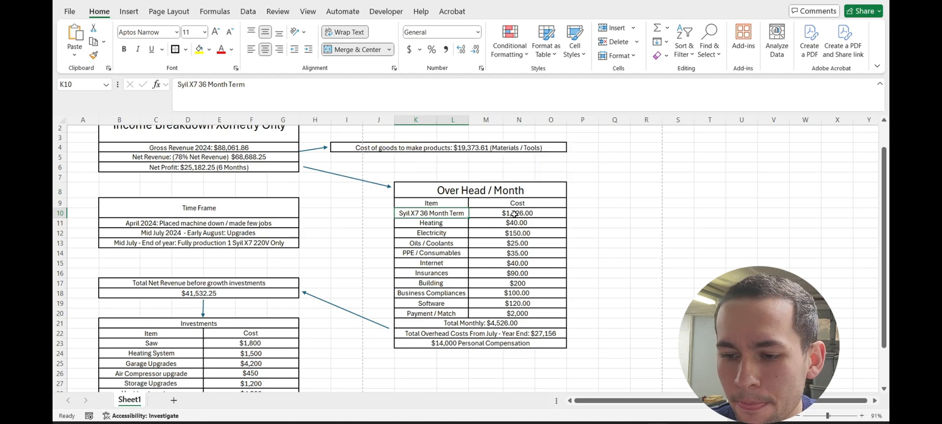
left_click(517, 223)
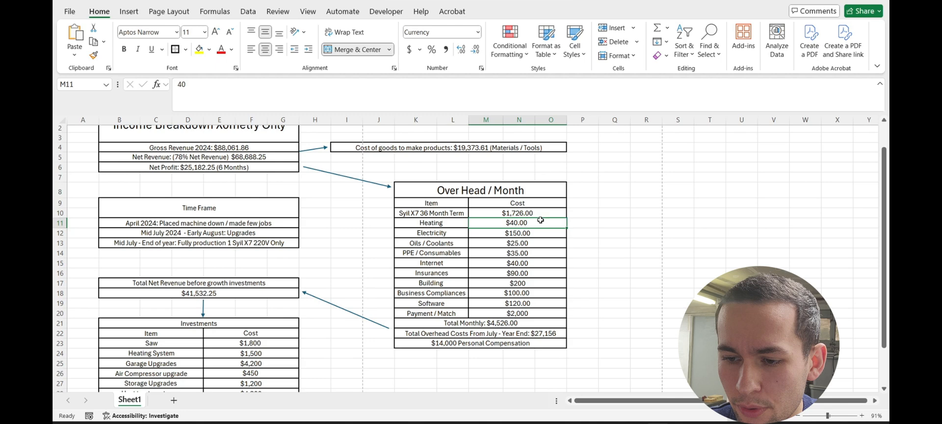
mouse_move(471, 233)
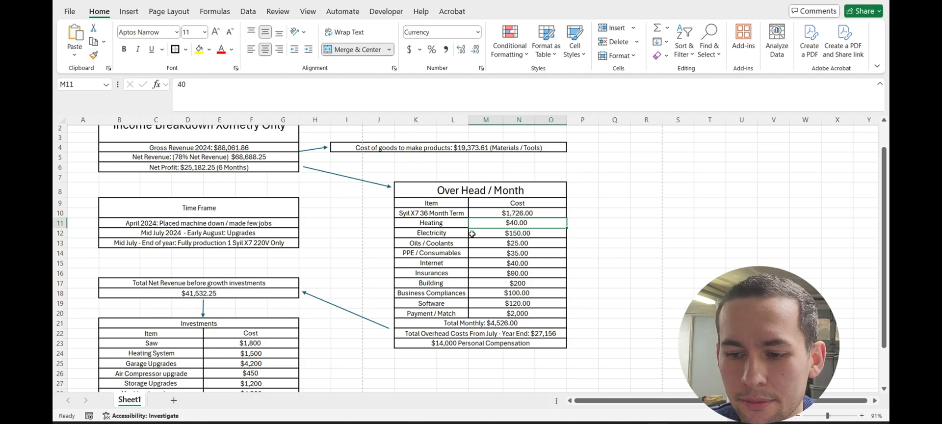
mouse_move(498, 244)
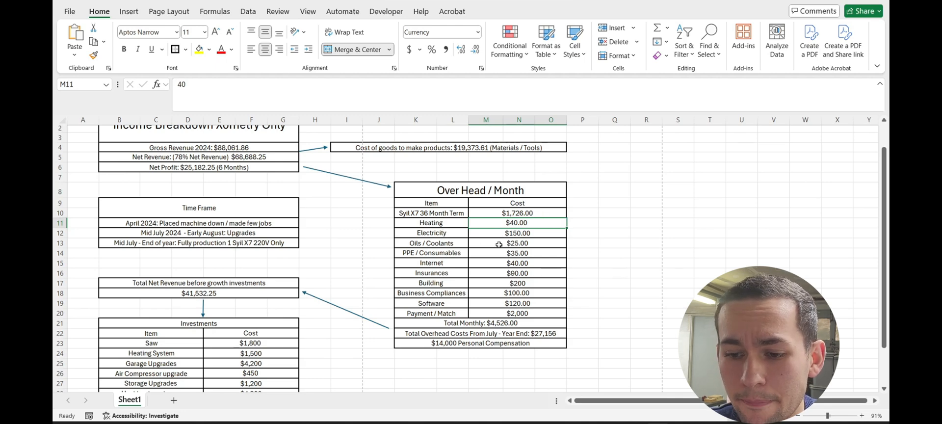
mouse_move(477, 270)
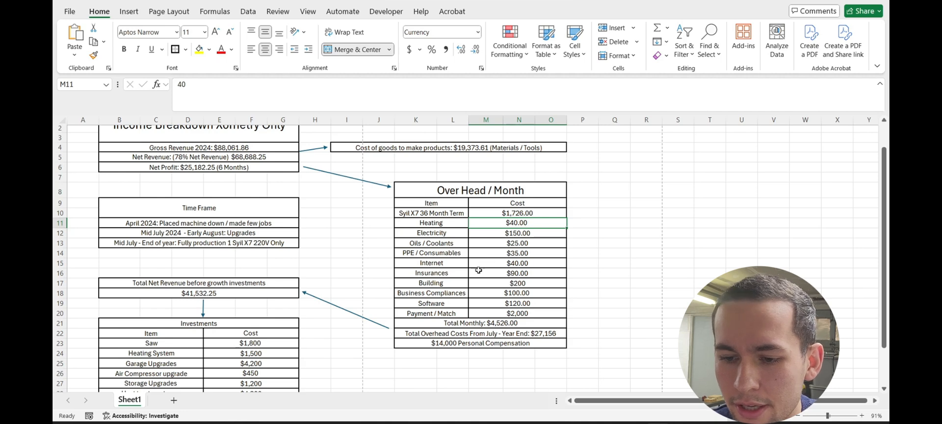
Review the Insurances, Building and Business Compliances cost values.
left_click(517, 273)
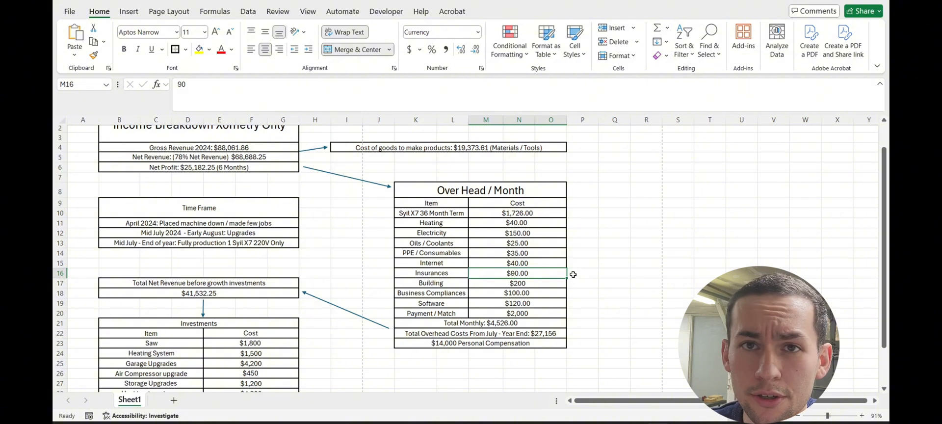
left_click(614, 273)
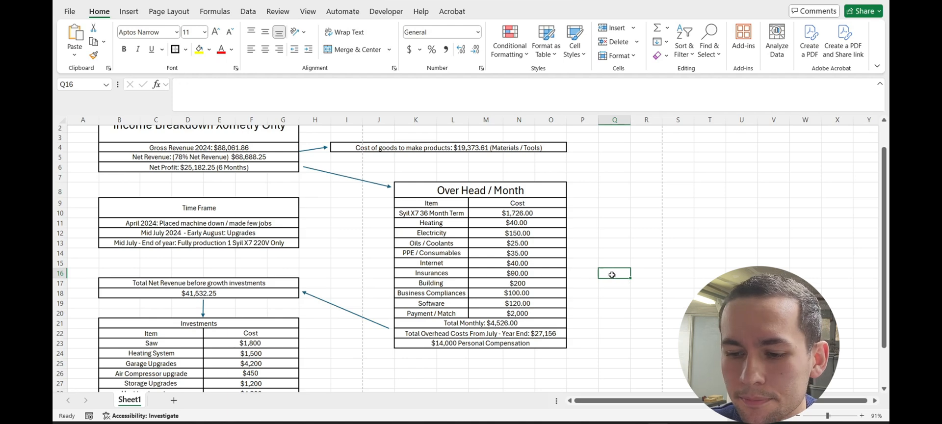
mouse_move(568, 273)
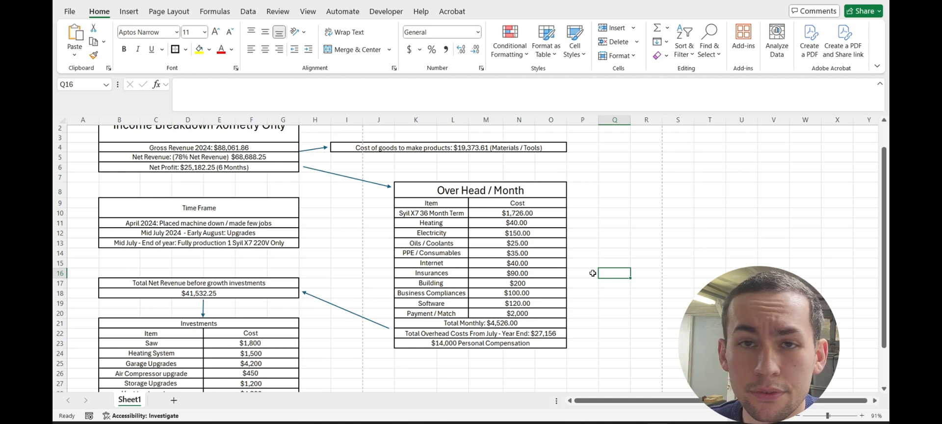
left_click(516, 282)
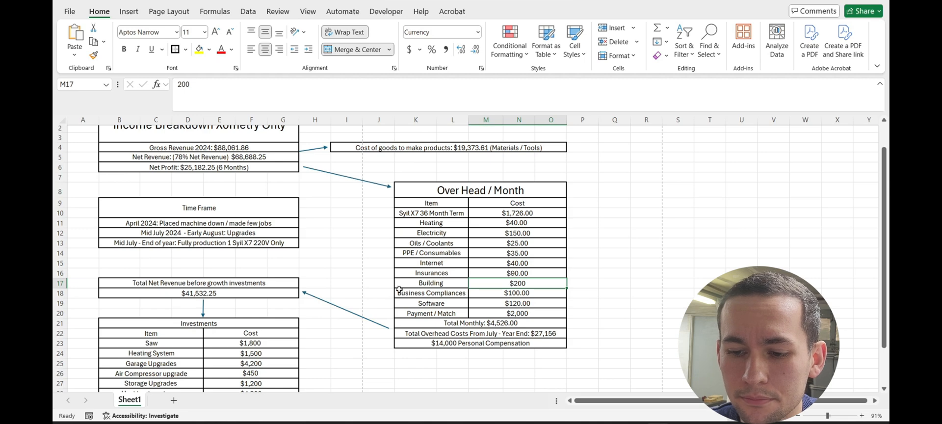
left_click(516, 292)
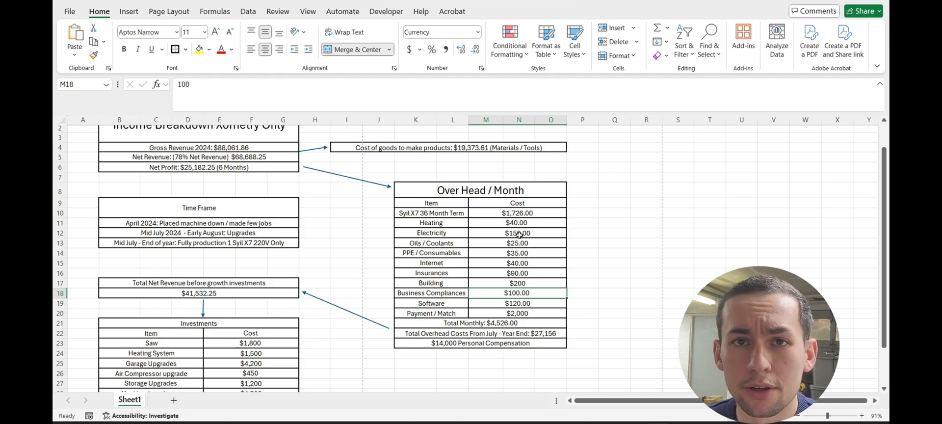
mouse_move(545, 306)
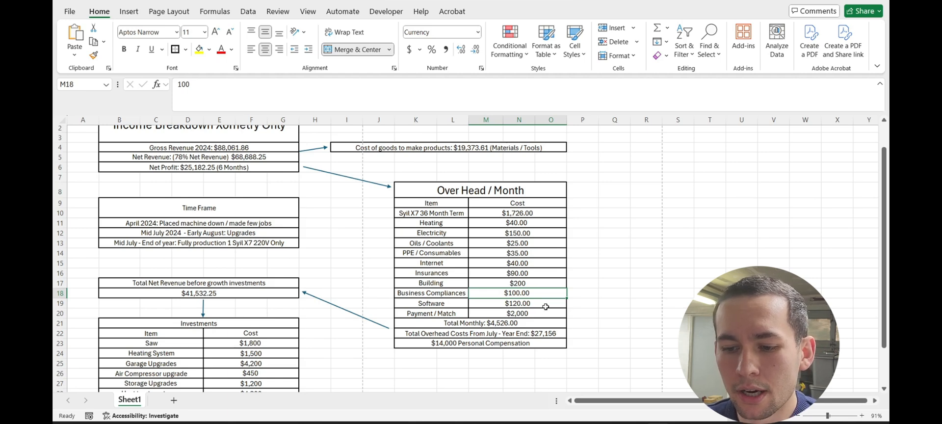
scroll("down", 3)
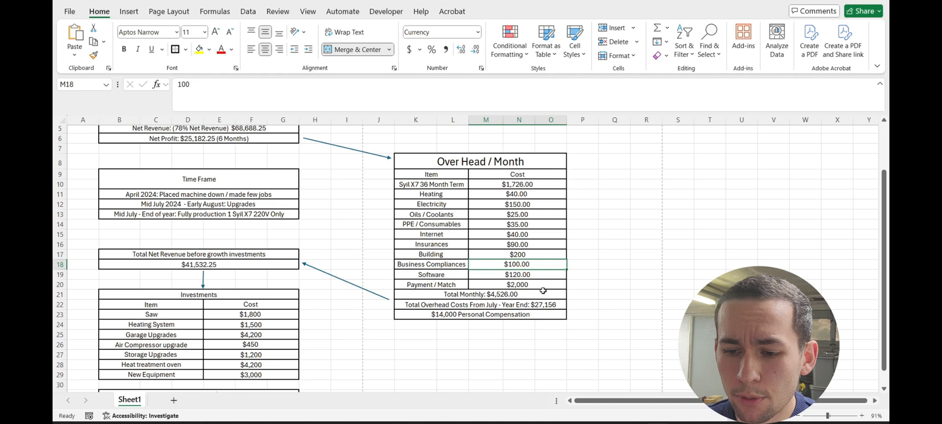
mouse_move(524, 290)
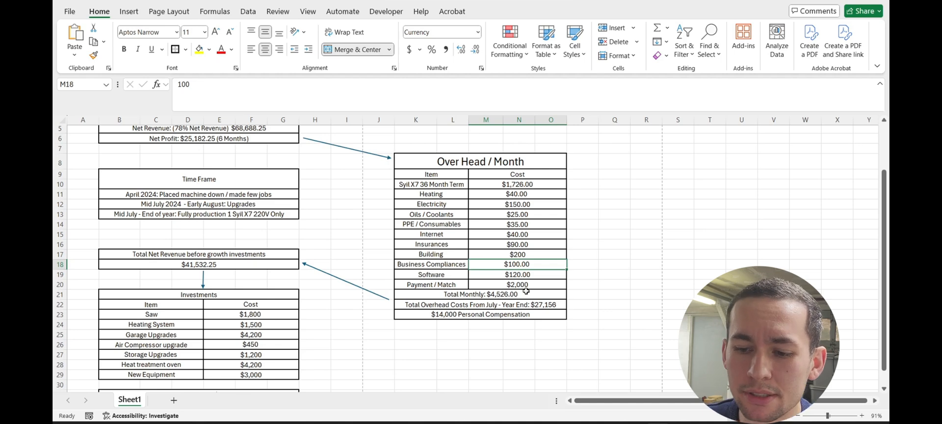
mouse_move(538, 292)
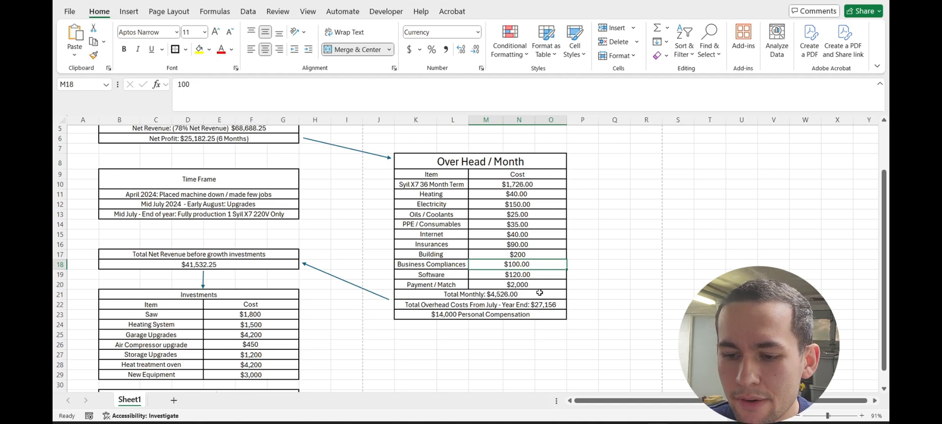
mouse_move(549, 287)
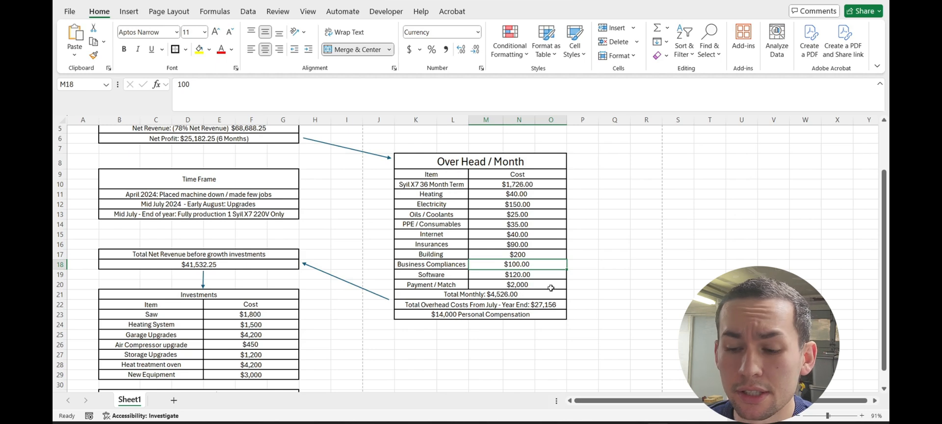
mouse_move(419, 300)
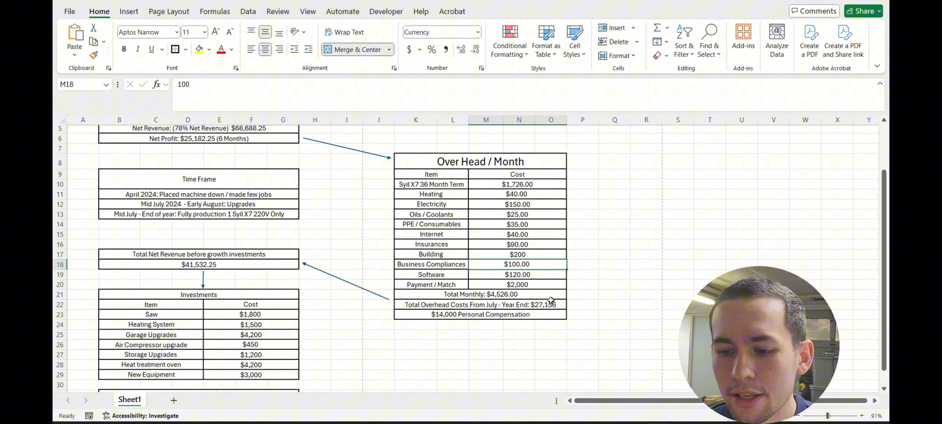
mouse_move(543, 308)
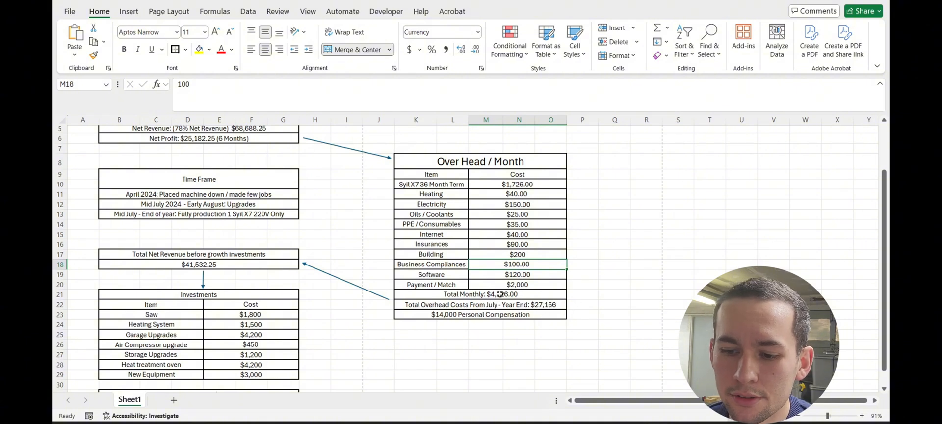
Select the personal compensation line in the cost table.
left_click(480, 294)
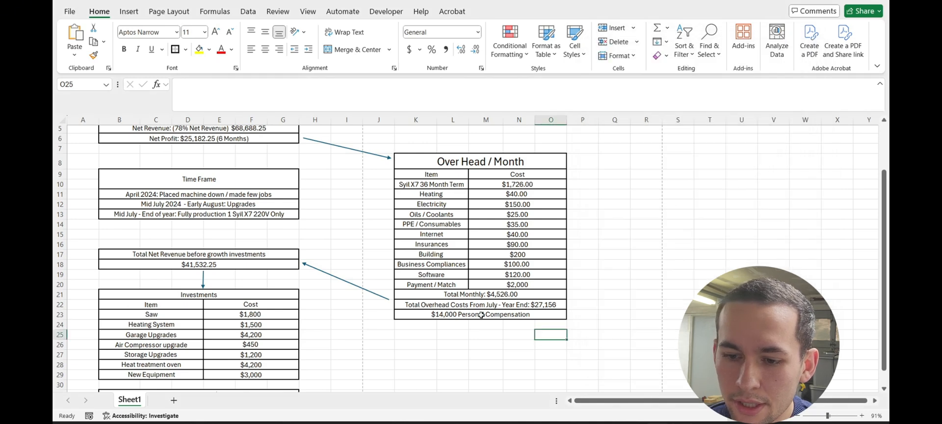
left_click(480, 314)
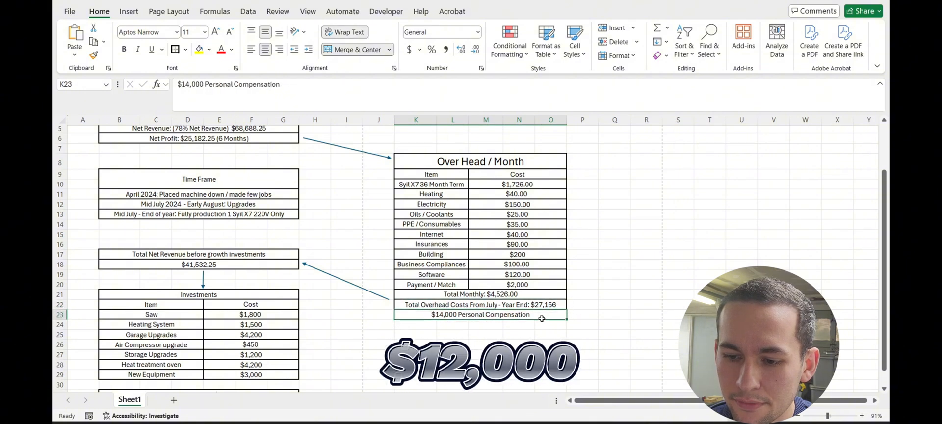
left_click(517, 284)
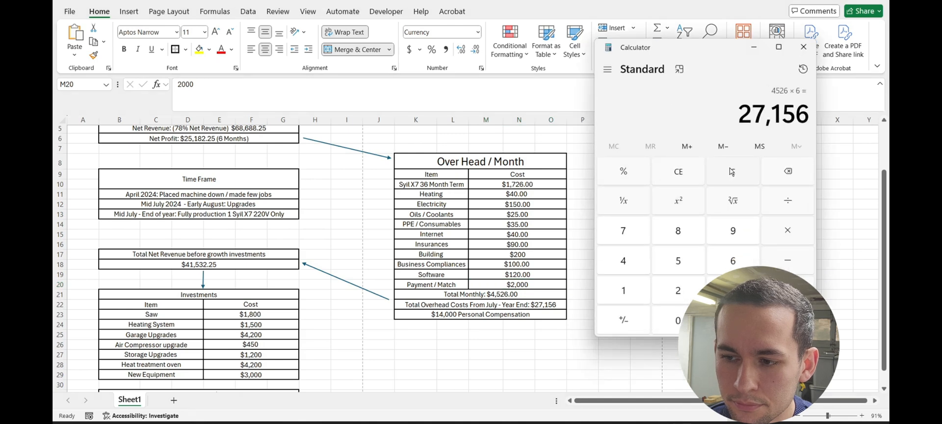
left_click(802, 47)
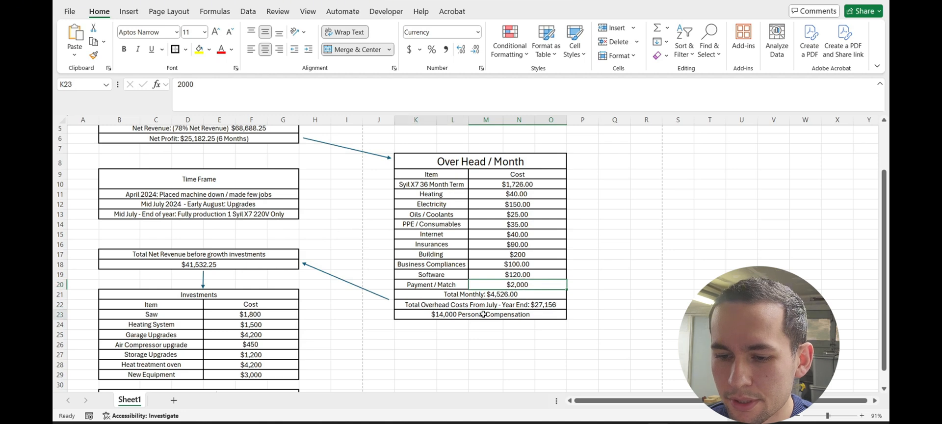
left_click(479, 314)
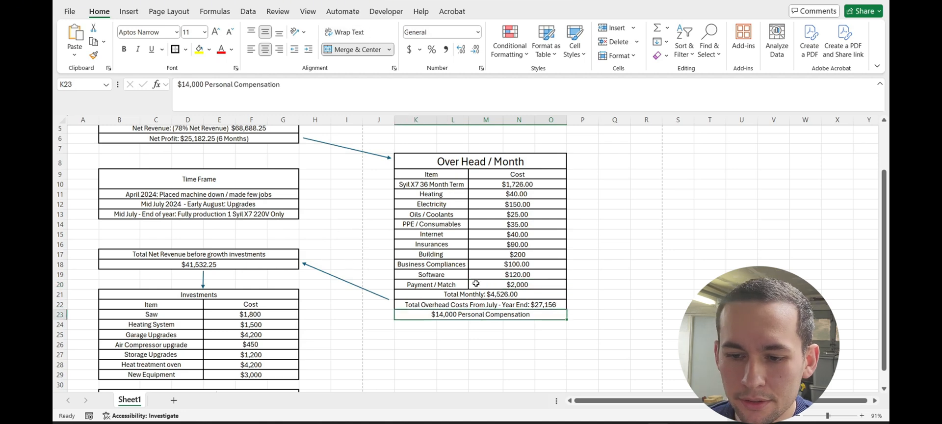
Divide the 25,182 net profit by 6 months in Calculator, giving 4,197.
scroll("down", 3)
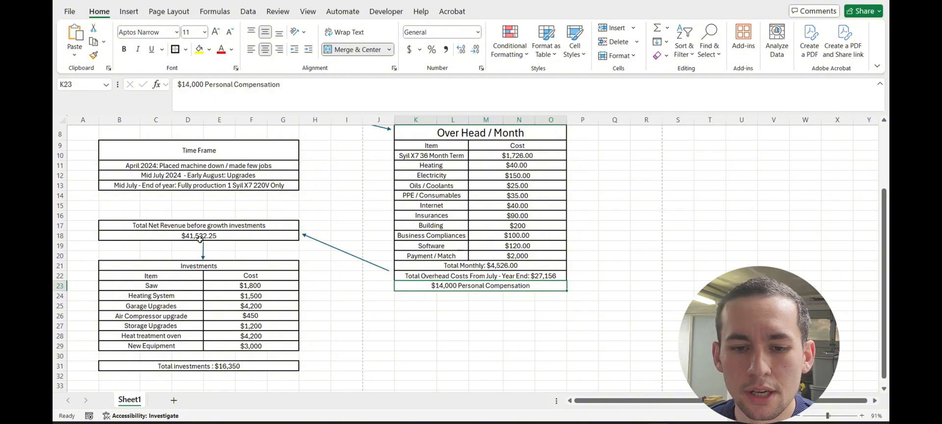
scroll("up", 3)
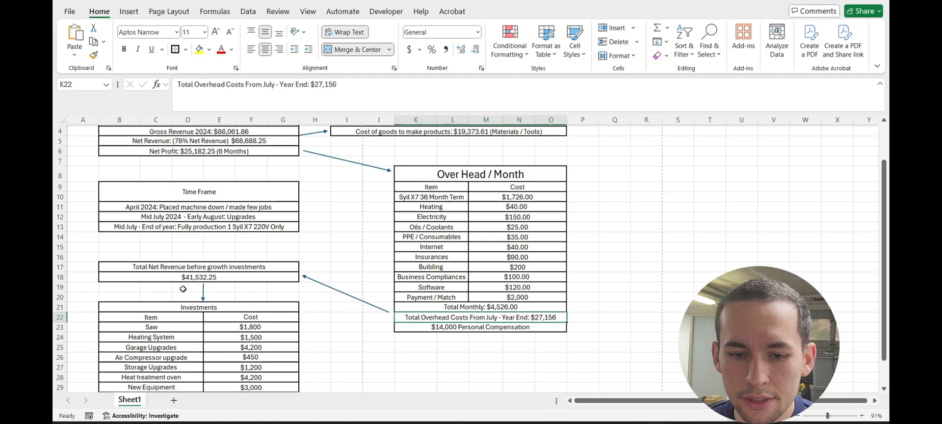
scroll("down", 3)
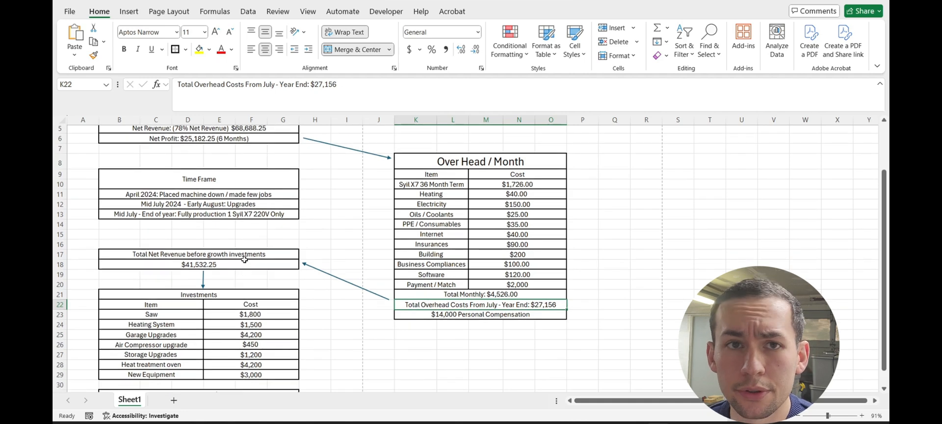
scroll("down", 3)
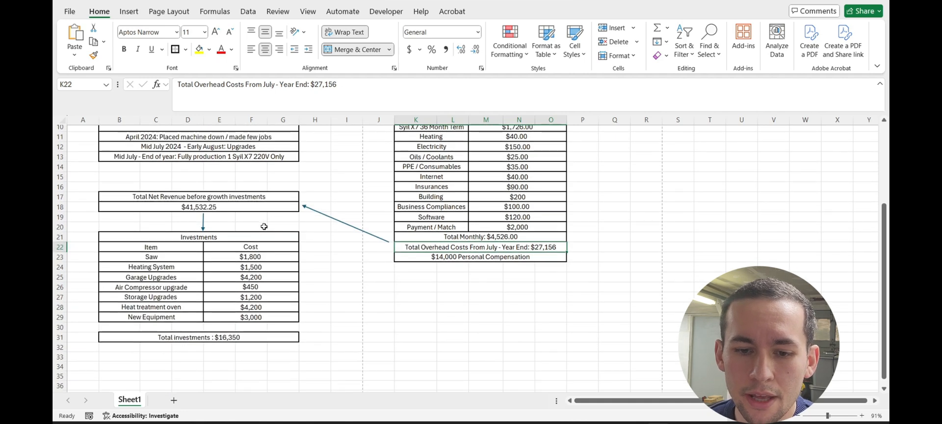
scroll("up", 3)
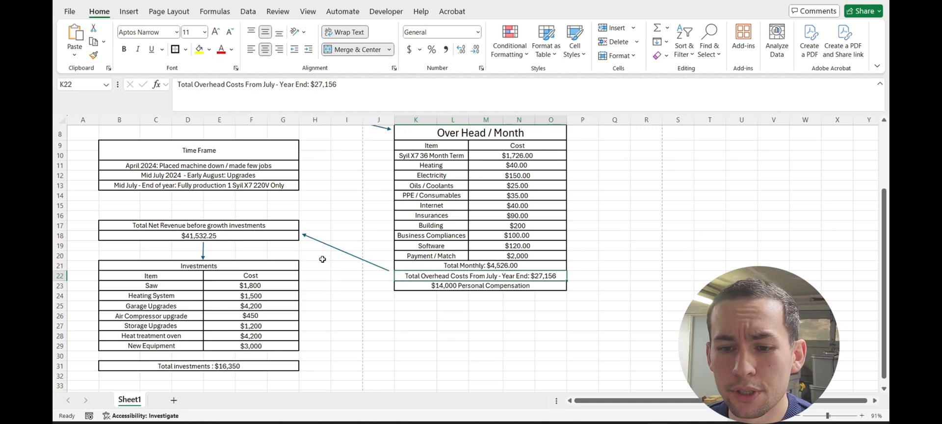
scroll("up", 3)
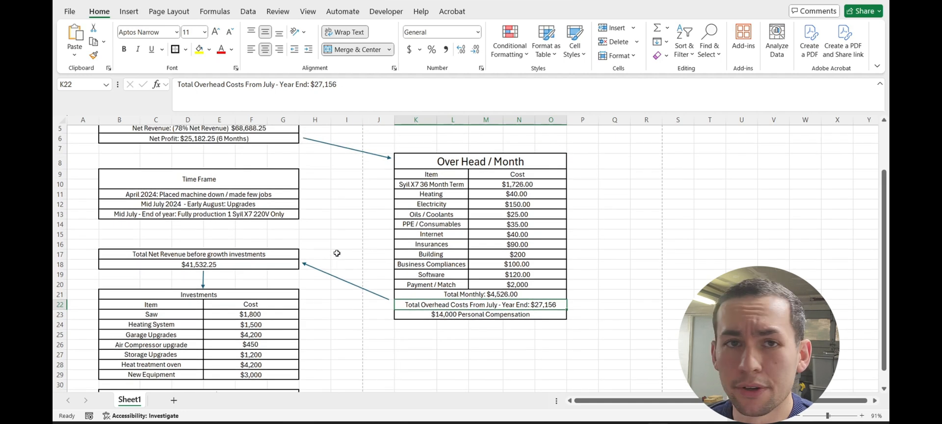
mouse_move(343, 242)
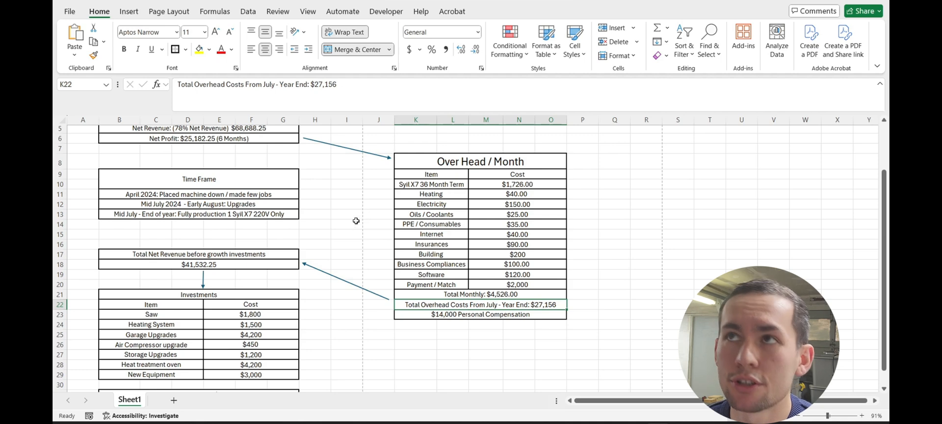
mouse_move(349, 223)
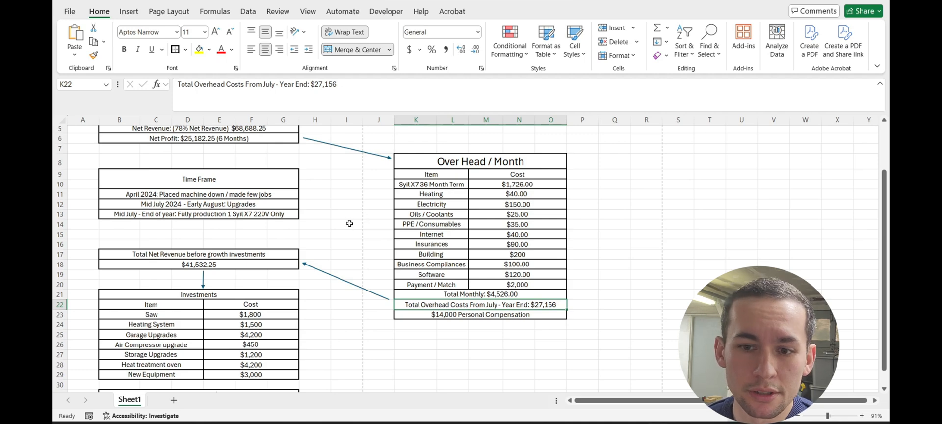
scroll("down", 3)
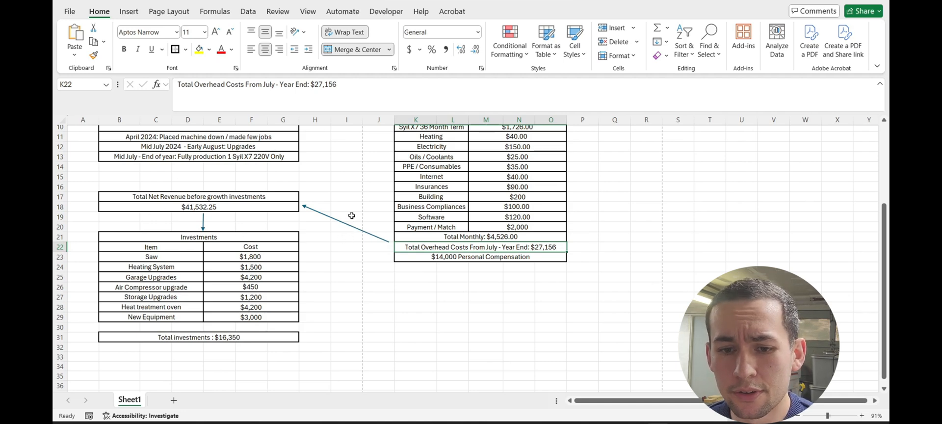
mouse_move(110, 246)
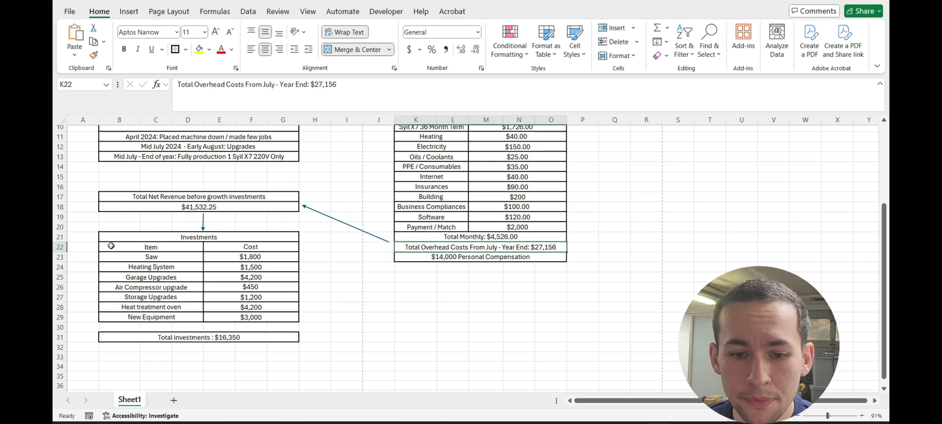
mouse_move(179, 282)
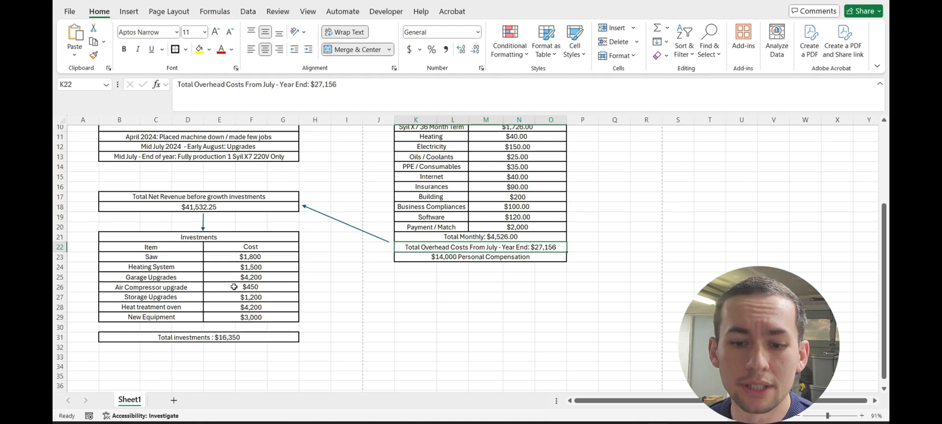
mouse_move(222, 305)
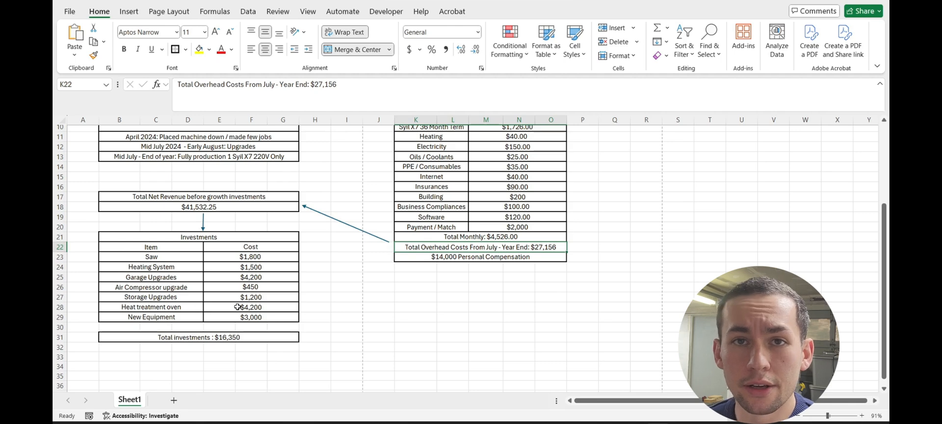
mouse_move(240, 316)
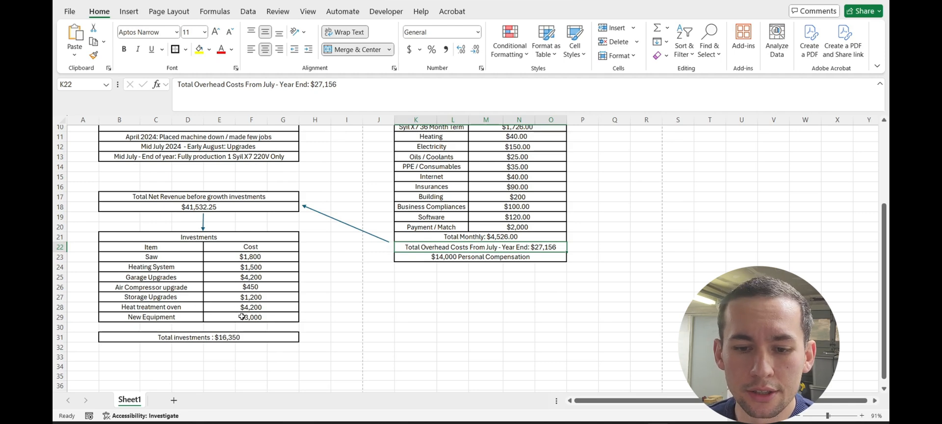
mouse_move(330, 298)
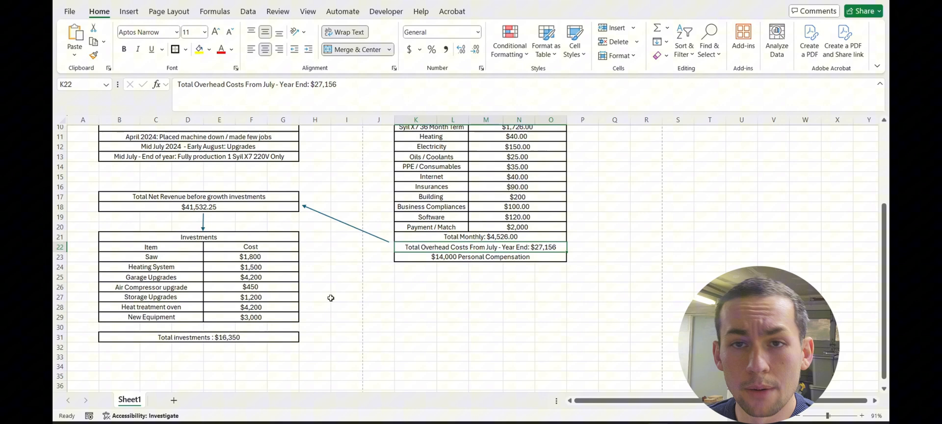
mouse_move(291, 314)
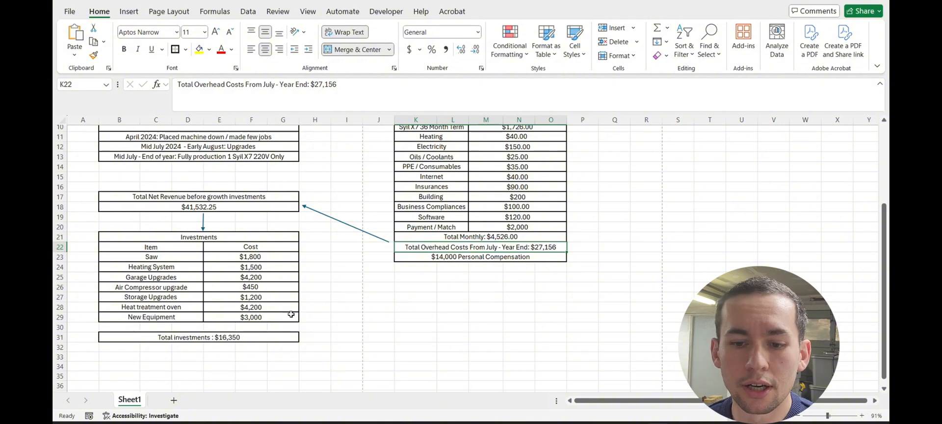
mouse_move(290, 318)
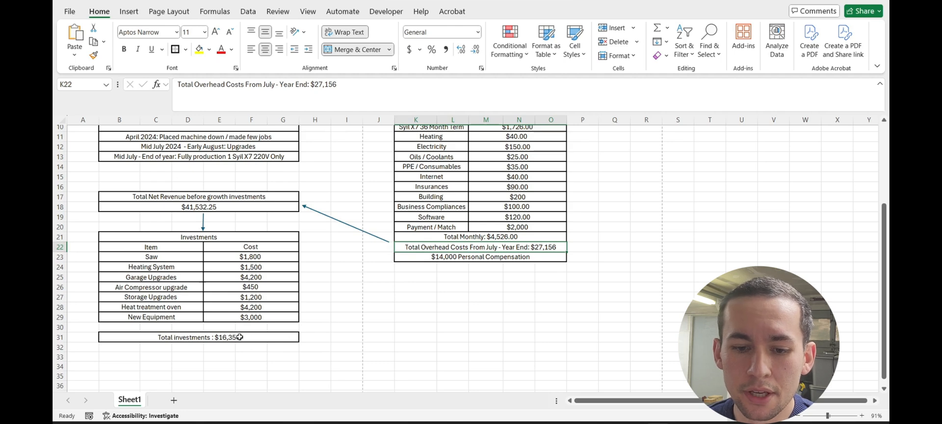
mouse_move(264, 335)
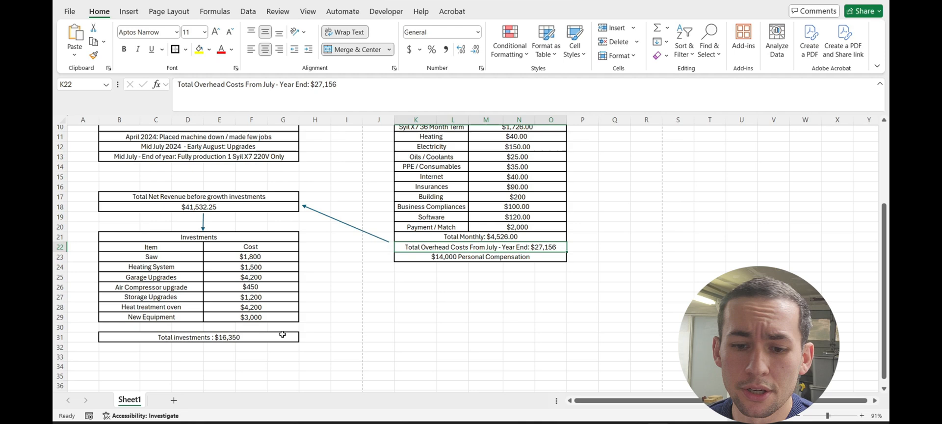
mouse_move(332, 281)
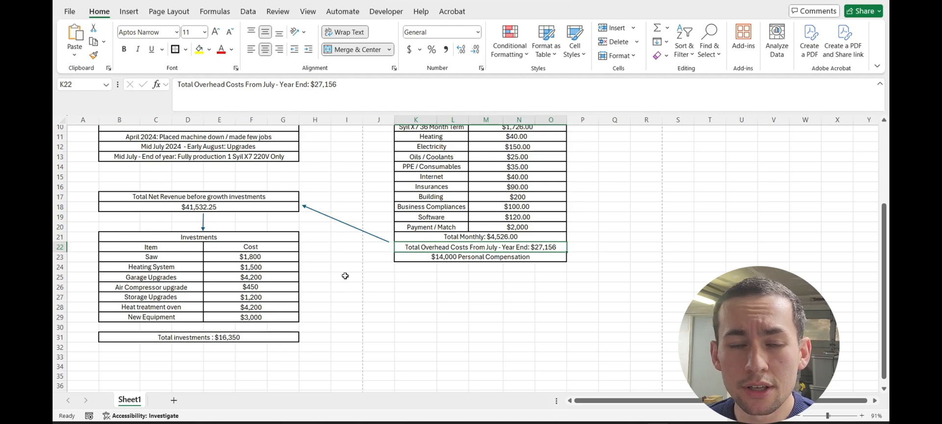
mouse_move(363, 258)
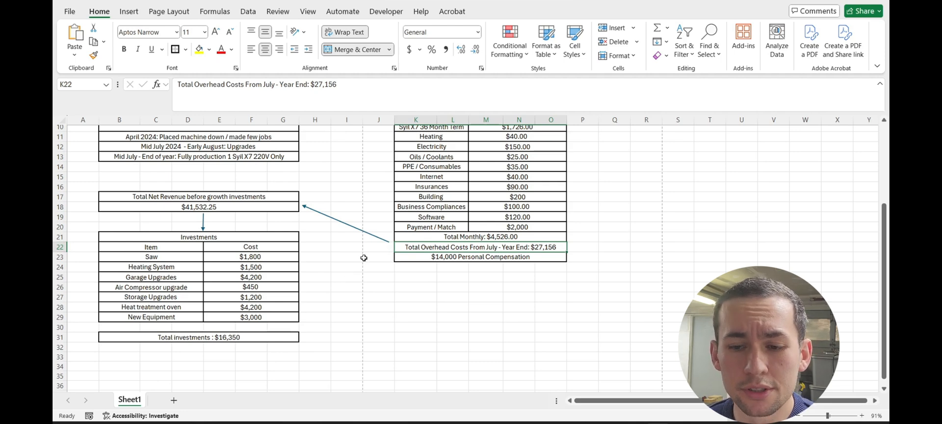
scroll("up", 3)
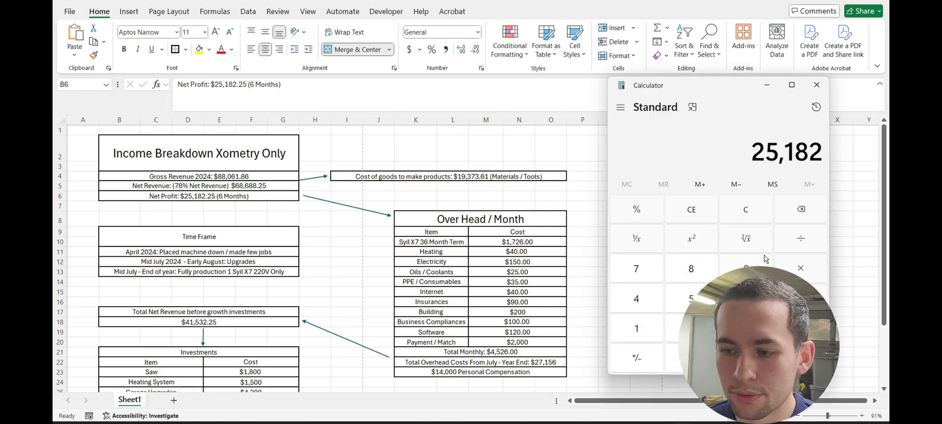
left_click(800, 268)
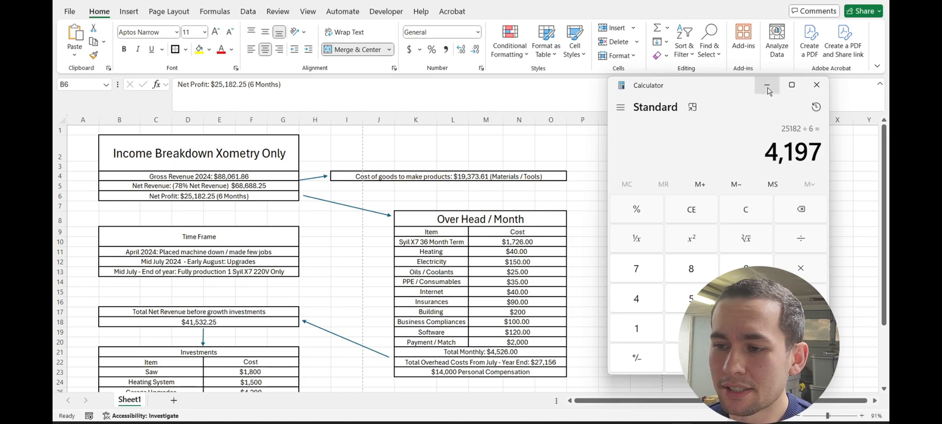
mouse_move(767, 88)
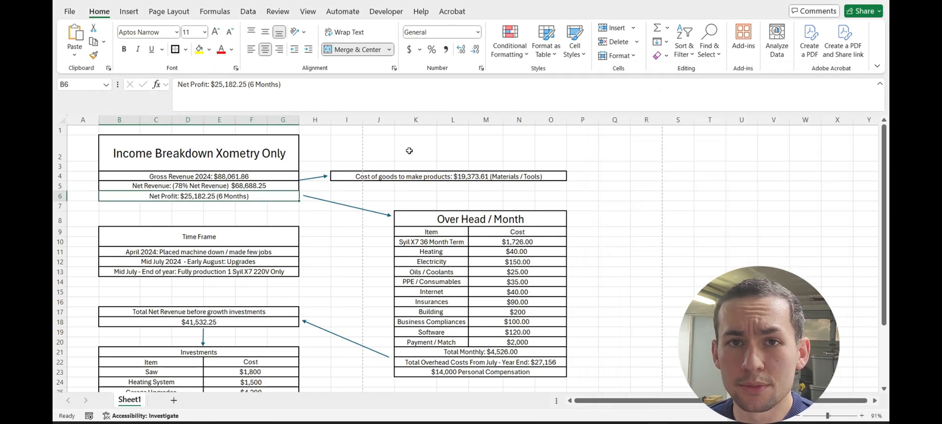
mouse_move(493, 164)
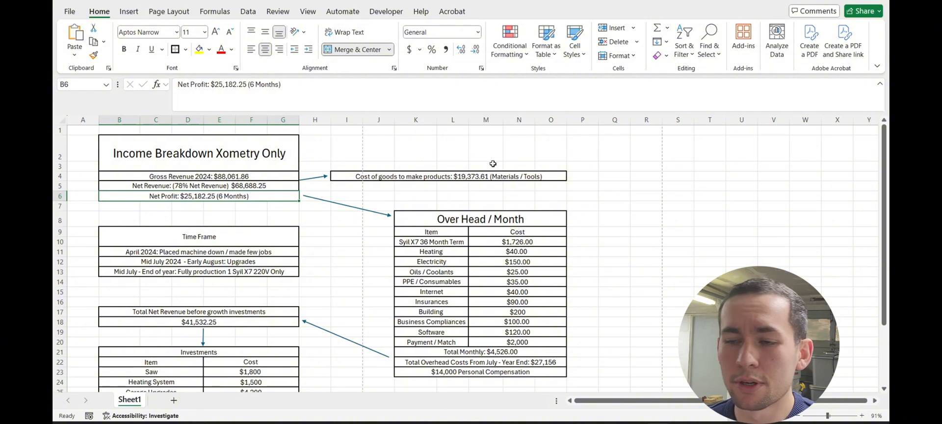
mouse_move(547, 157)
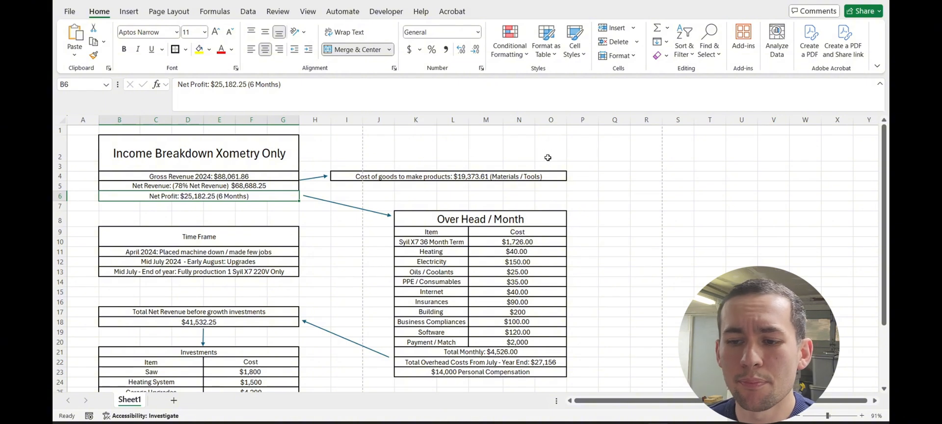
mouse_move(417, 149)
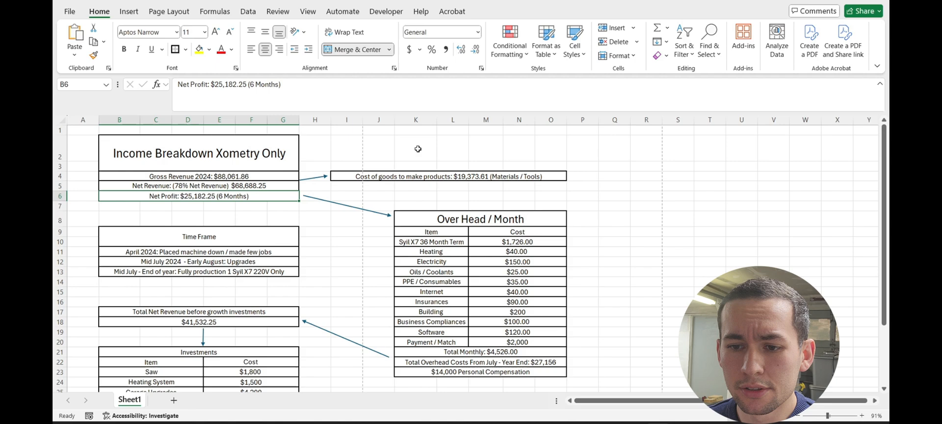